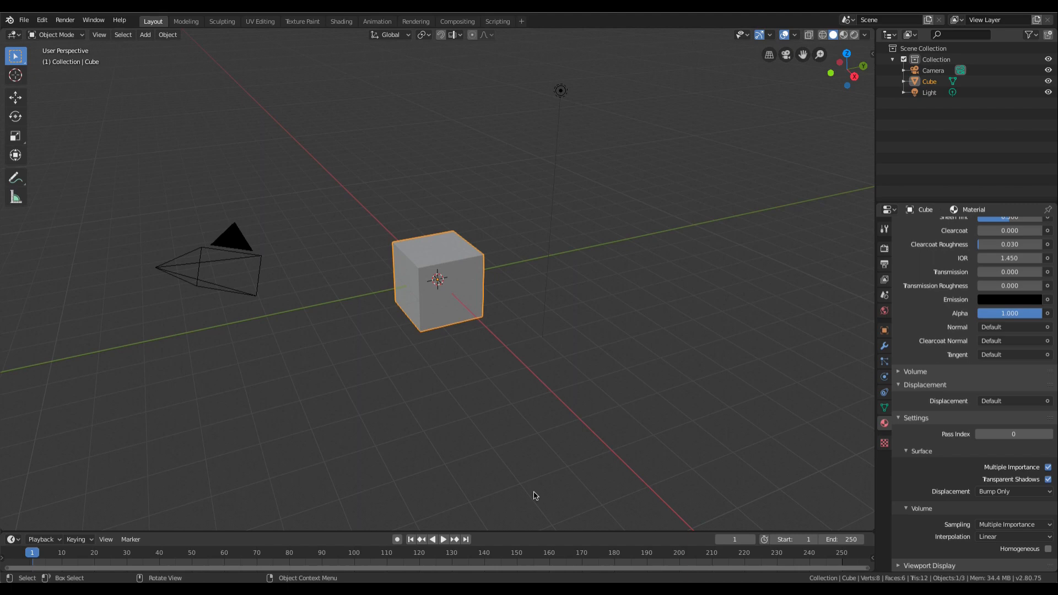
mouse_move(437, 268)
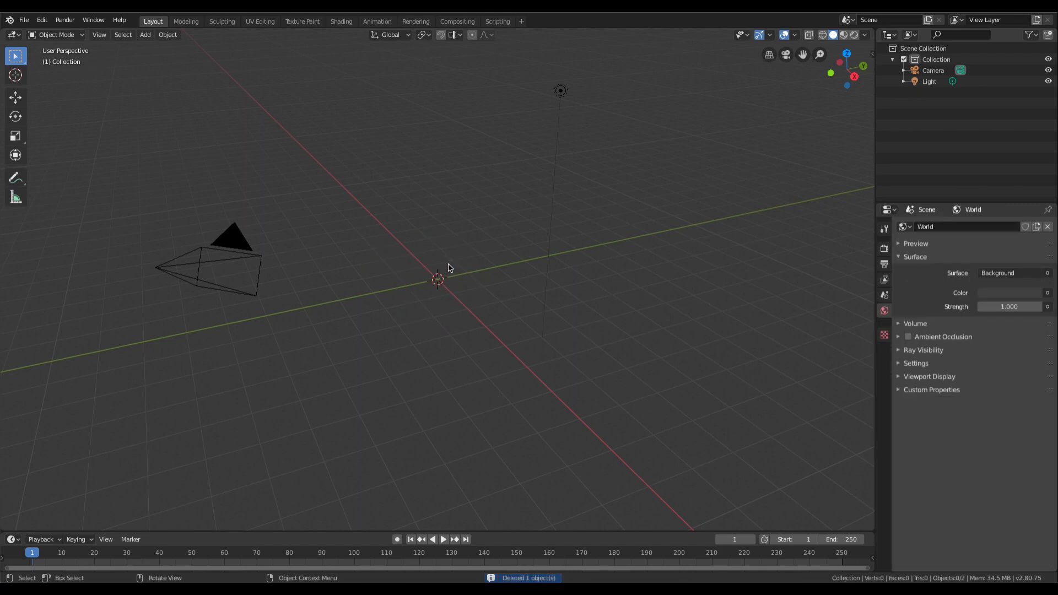
Step: Add a UV sphere at the scene center and scale it to about 1.5 times its size
click(144, 34)
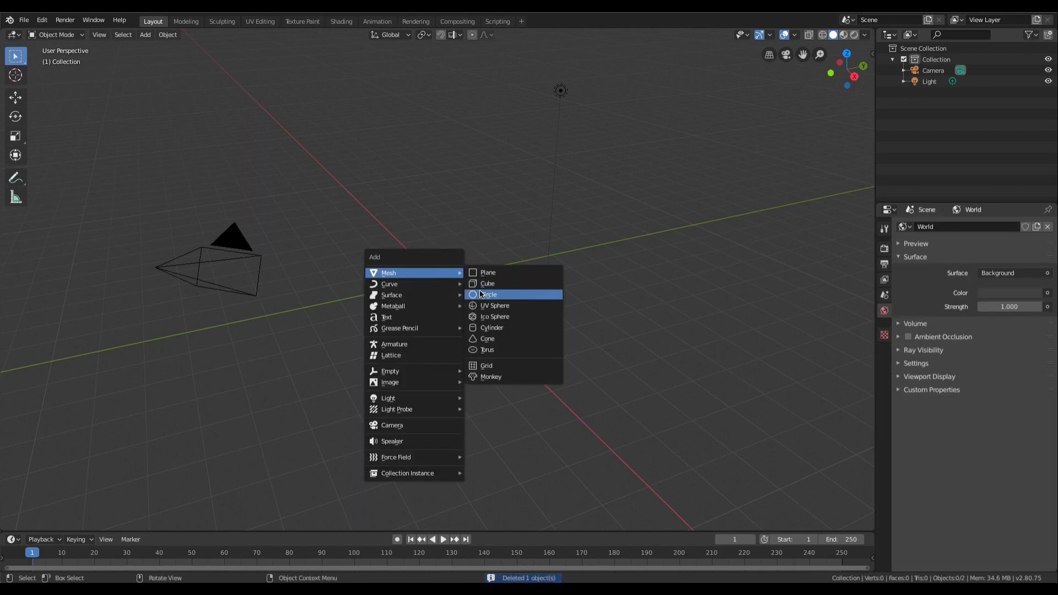
click(495, 305)
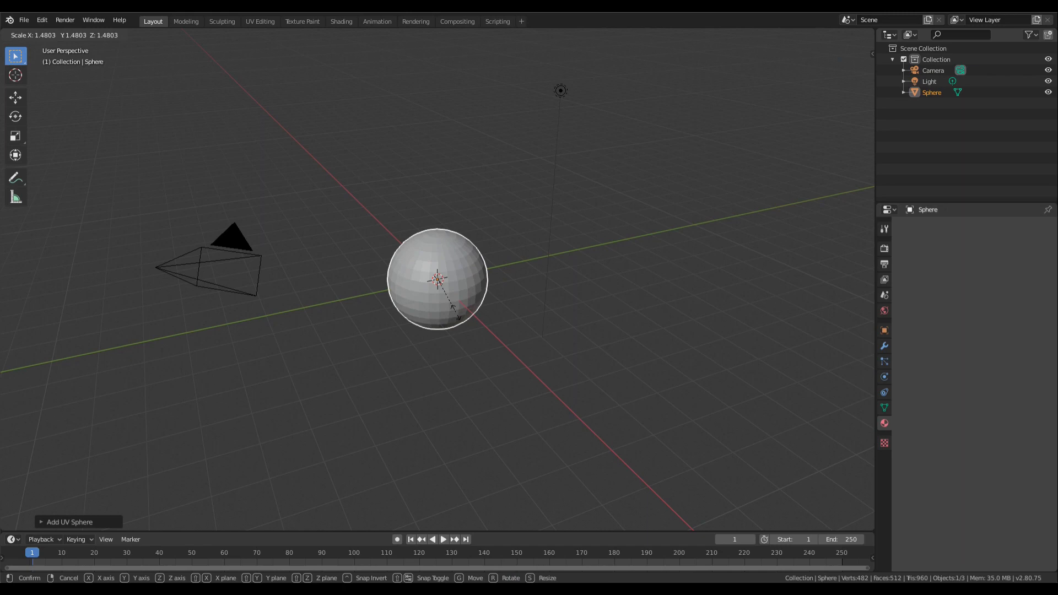
click(439, 280)
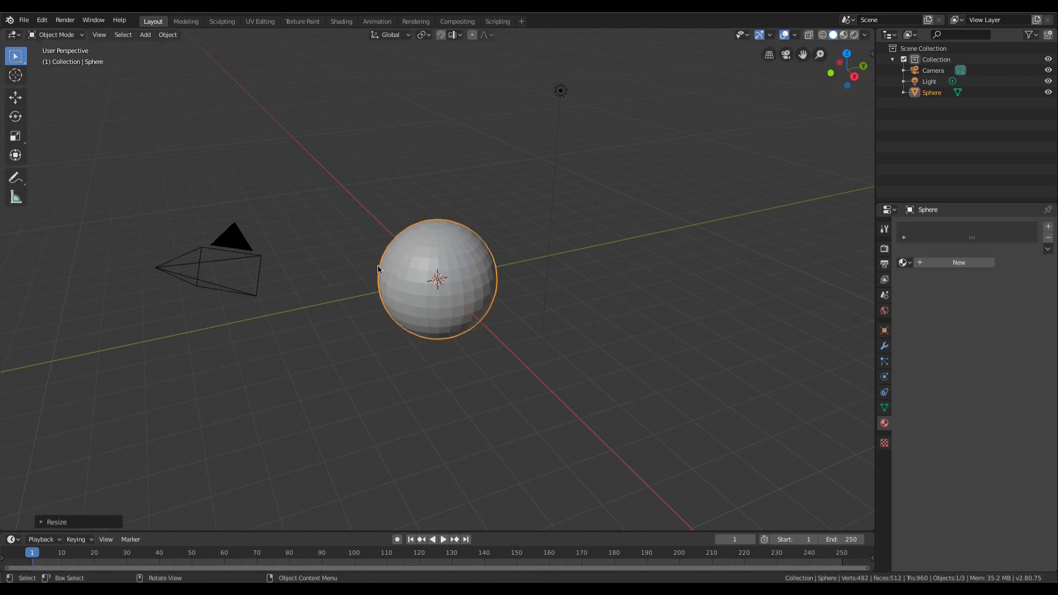
mouse_move(402, 291)
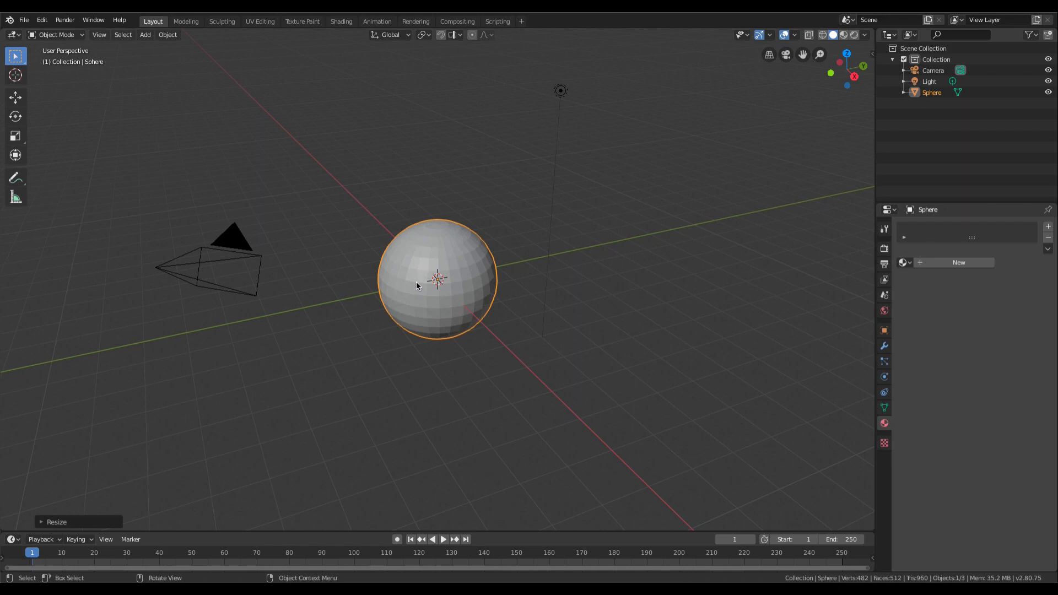
mouse_move(418, 294)
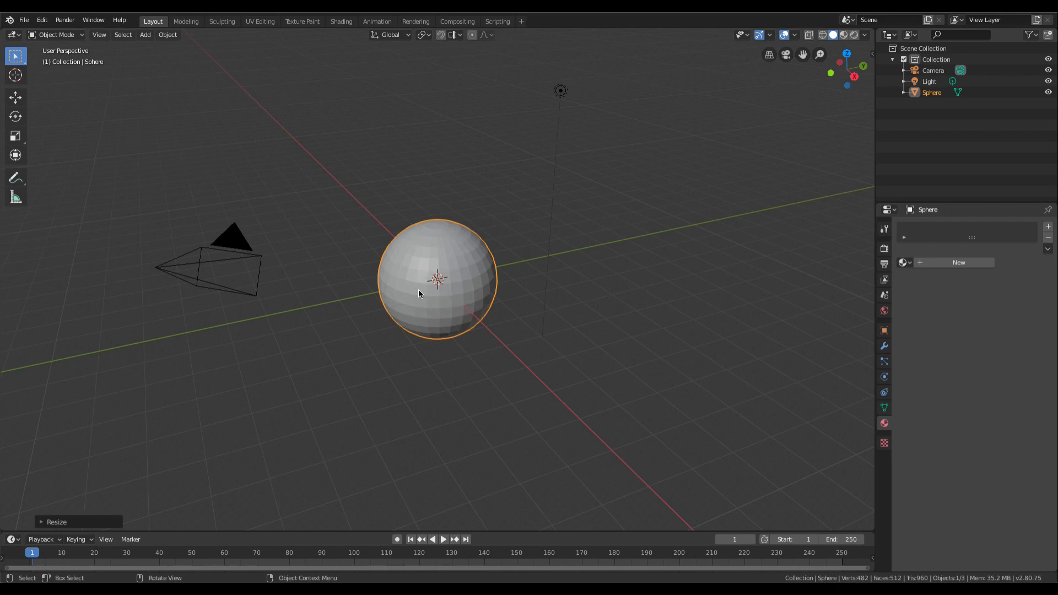
mouse_move(422, 295)
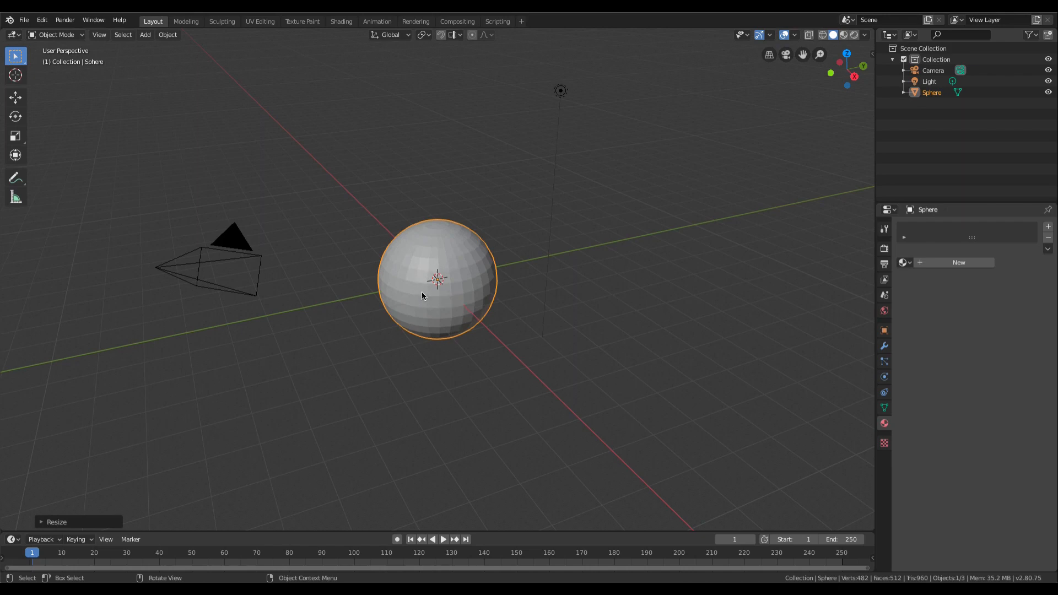
mouse_move(438, 302)
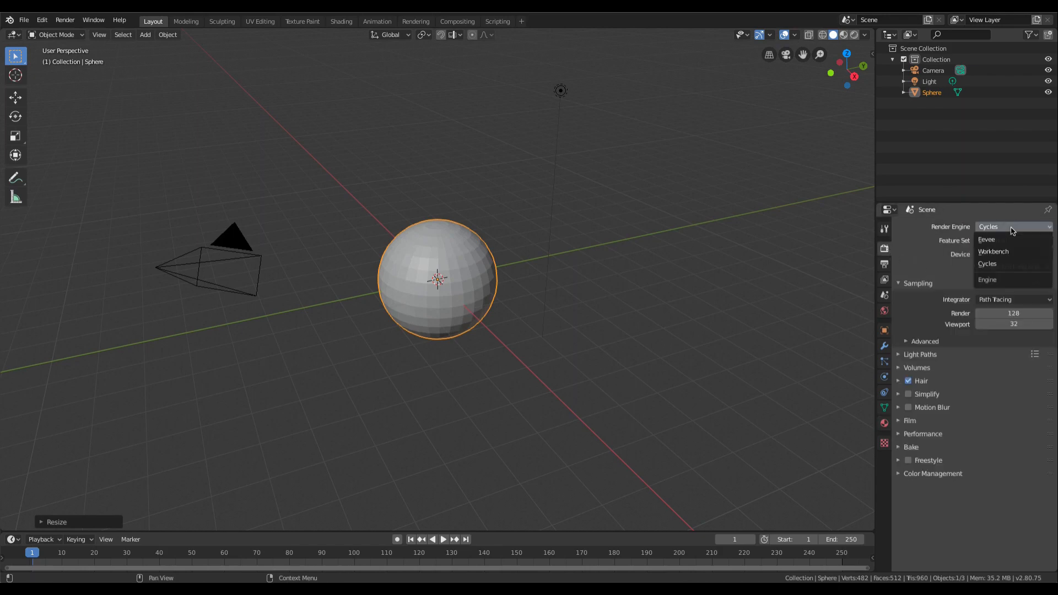
Step: Keep Cycles as the render engine and show the sphere's empty Material Properties
click(987, 264)
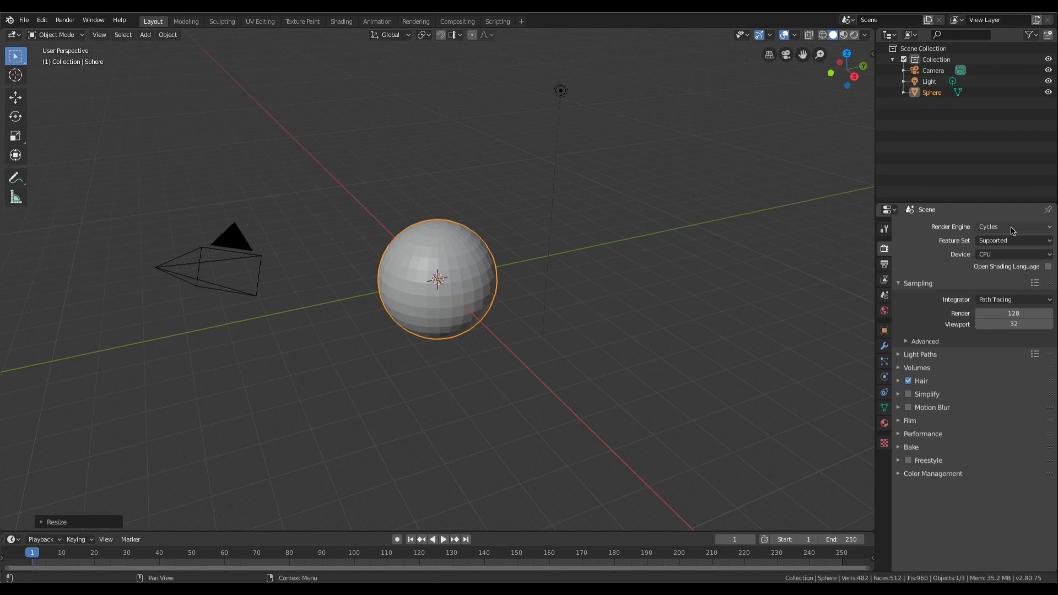
mouse_move(1010, 266)
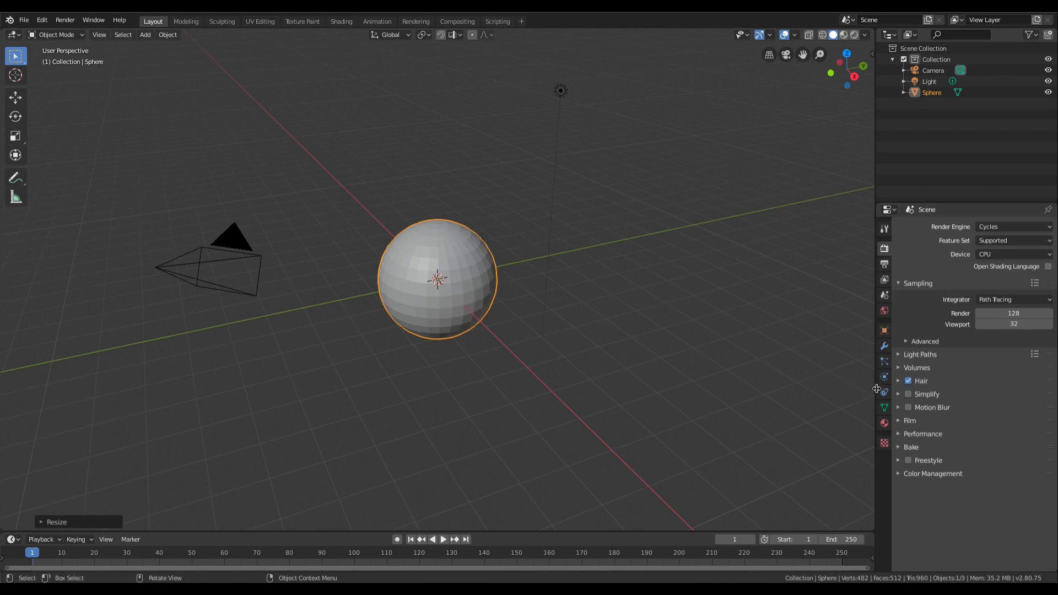
click(884, 423)
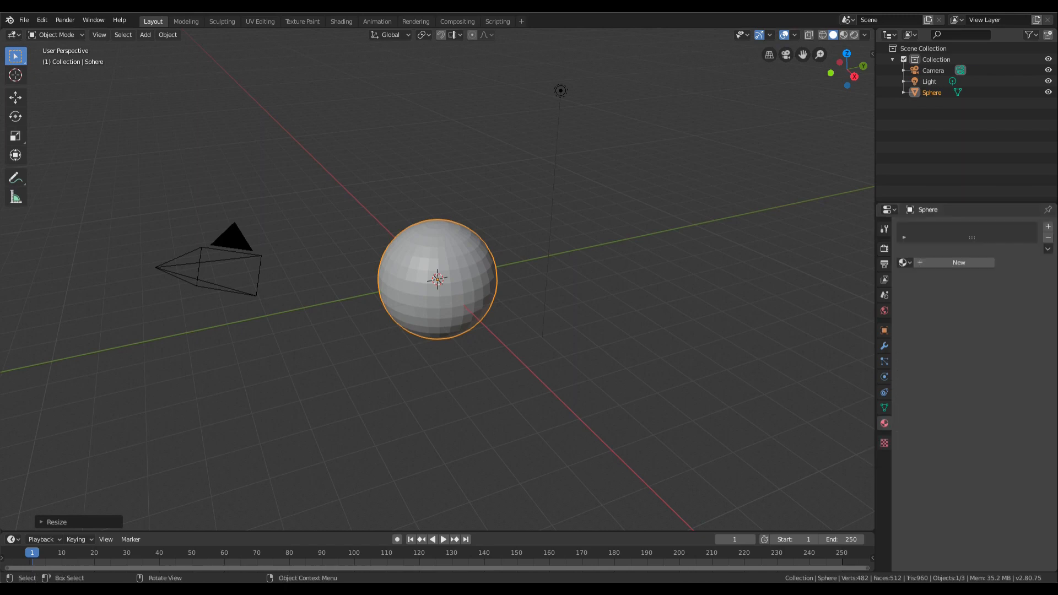
mouse_move(341, 21)
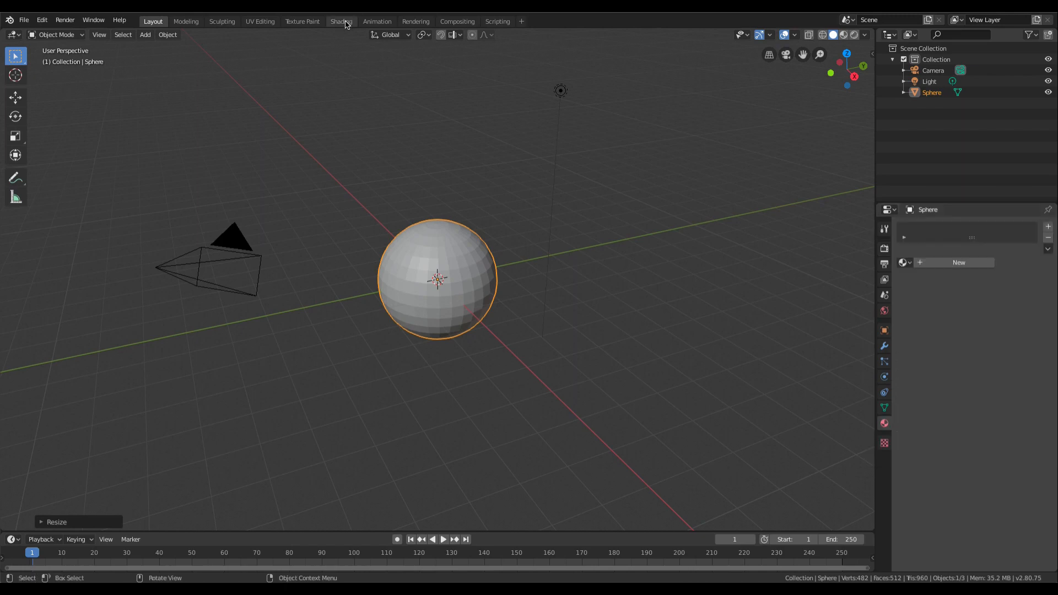
Step: In the Shading workspace, create a new material Material.001 with a Principled BSDF
click(341, 20)
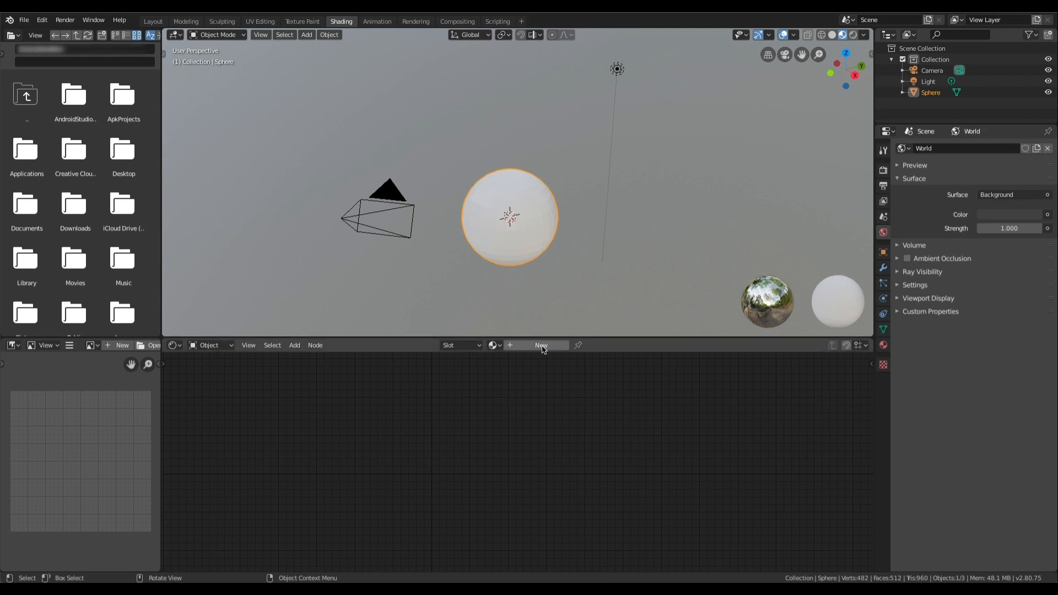
click(541, 345)
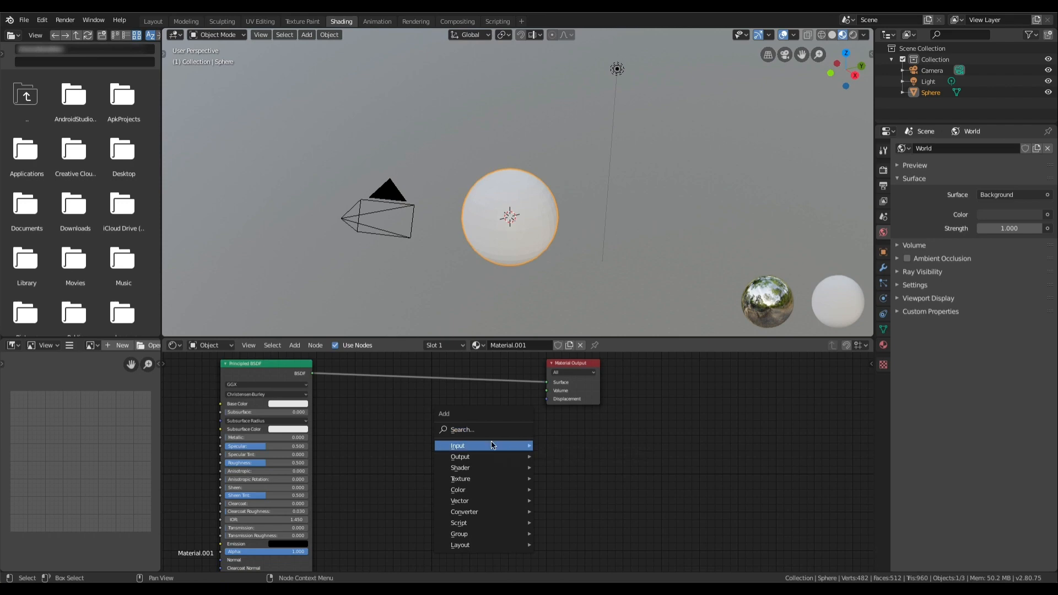
Step: Place a Noise Texture node and connect its Fac to the Displacement node's Height
click(461, 479)
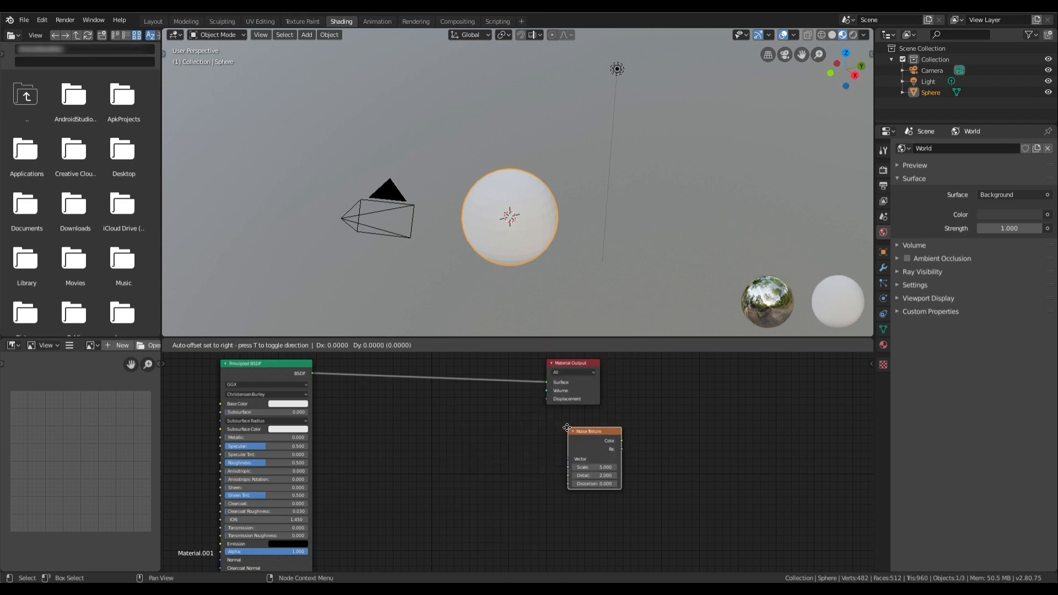
click(433, 450)
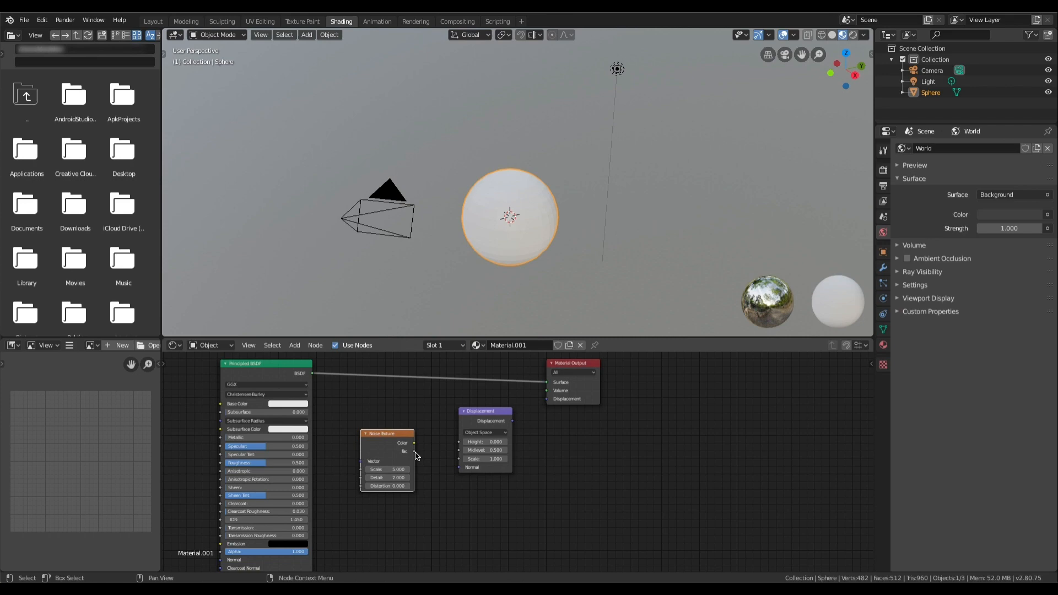
drag(414, 443, 464, 442)
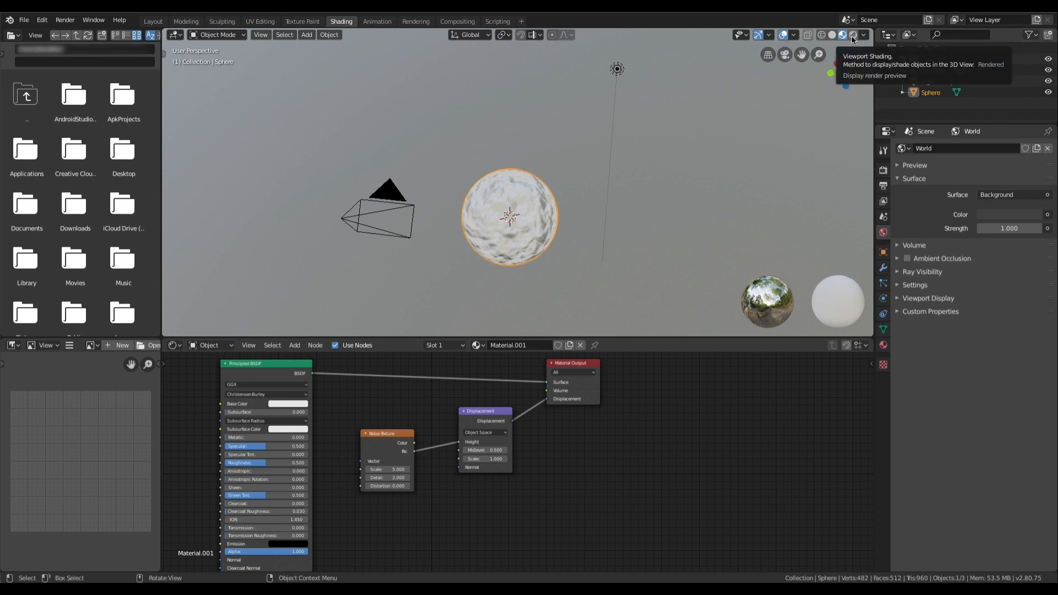
Step: Switch the 3D Viewport to Rendered shading to see the bumpy displaced sphere
click(851, 34)
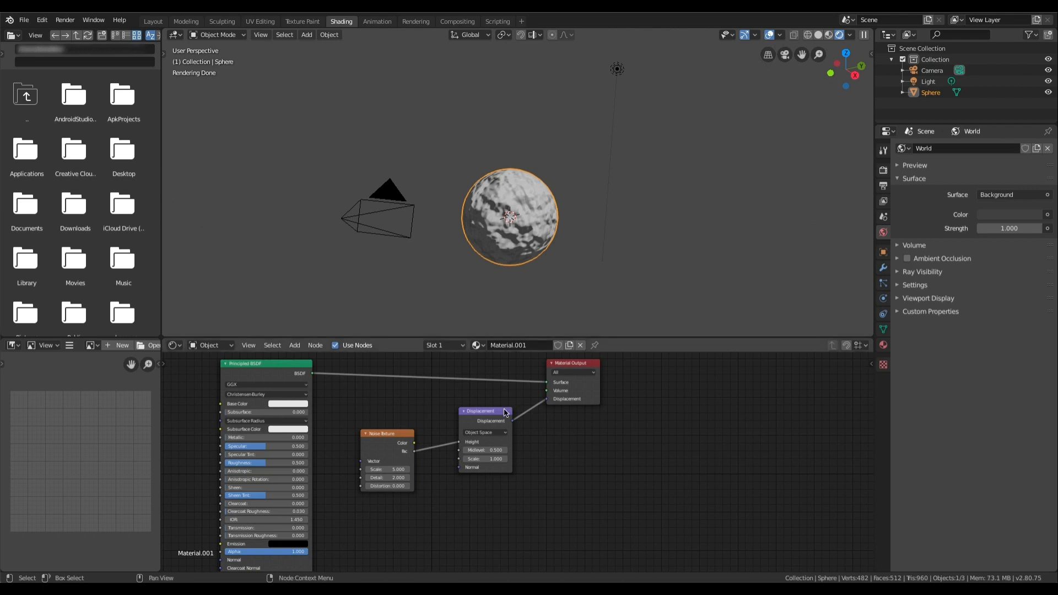
drag(503, 411, 503, 412)
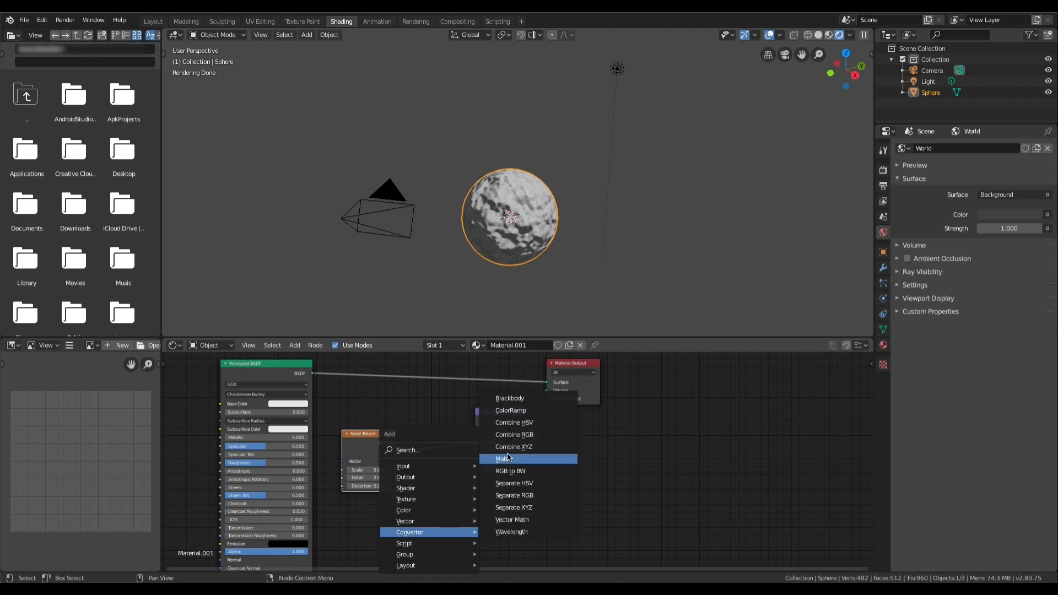
Step: Add a Math node between Noise Texture and Displacement, set to Multiply by 10
click(504, 459)
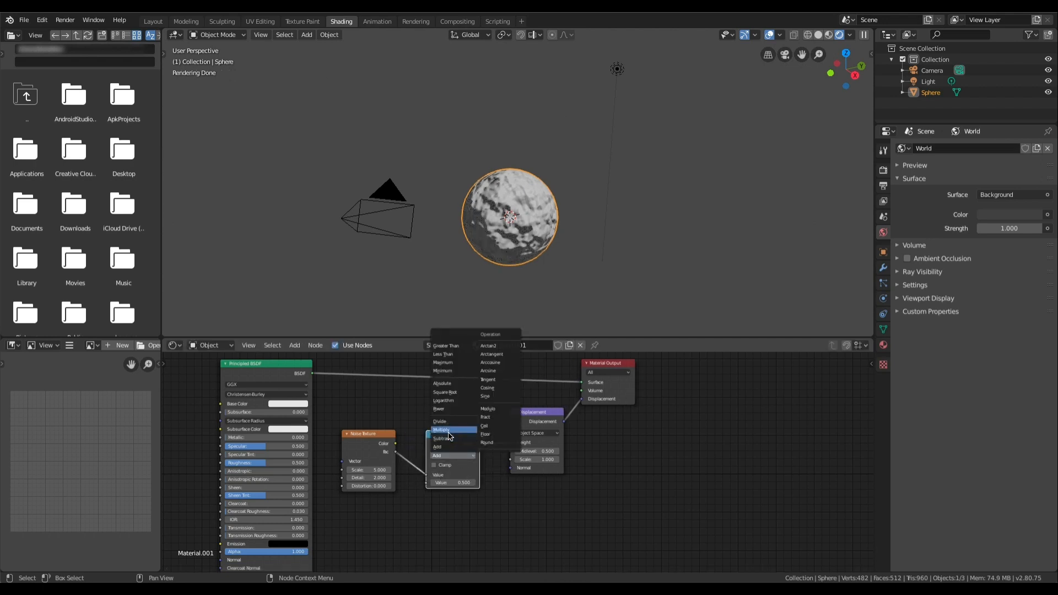
click(442, 430)
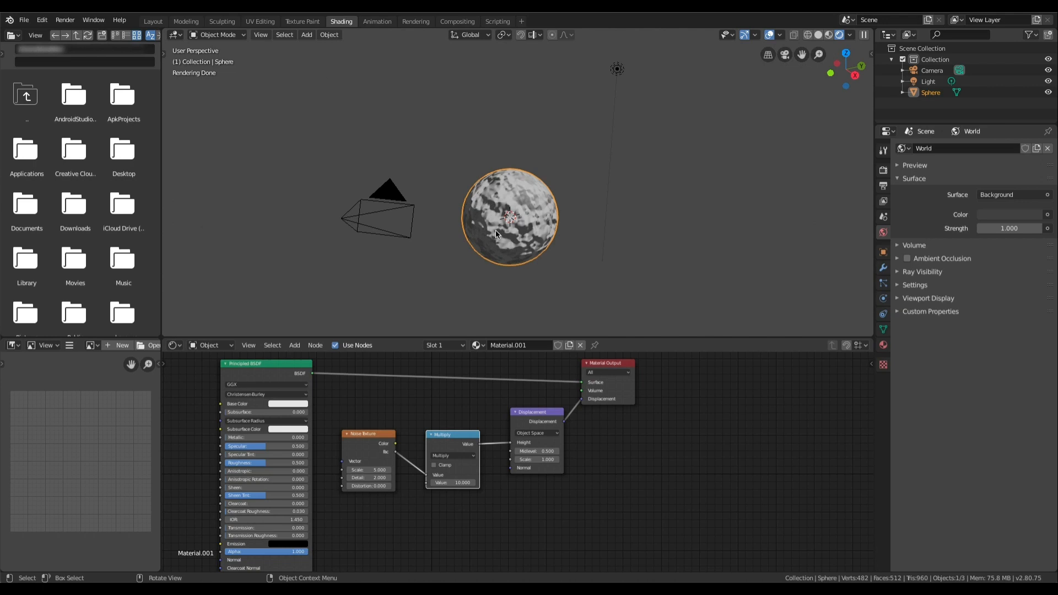
mouse_move(515, 238)
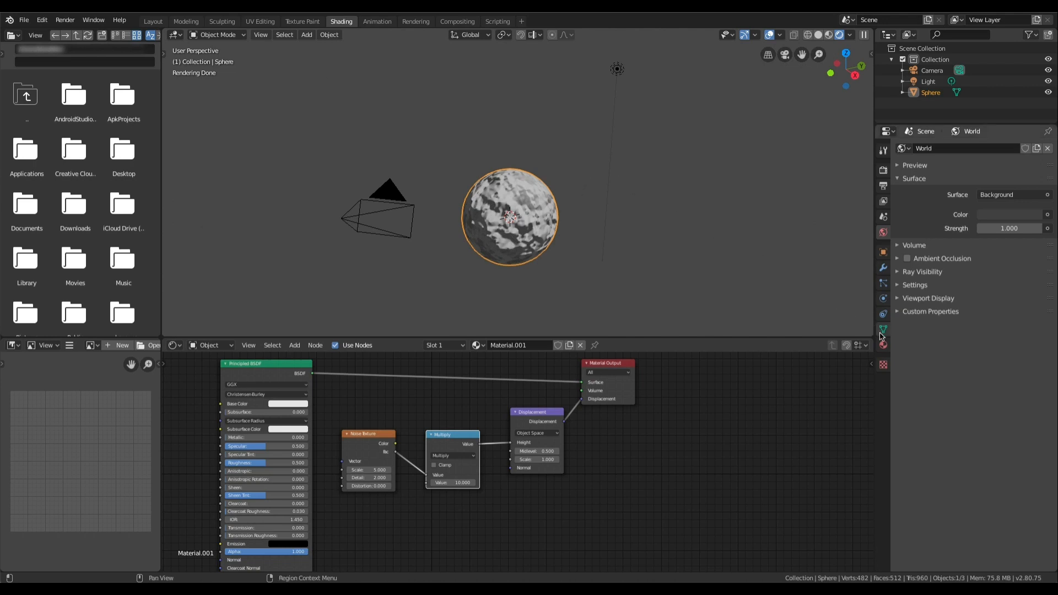
Step: In Material Properties, collapse Surface and Displacement, expand Settings, and list displacement methods
click(883, 346)
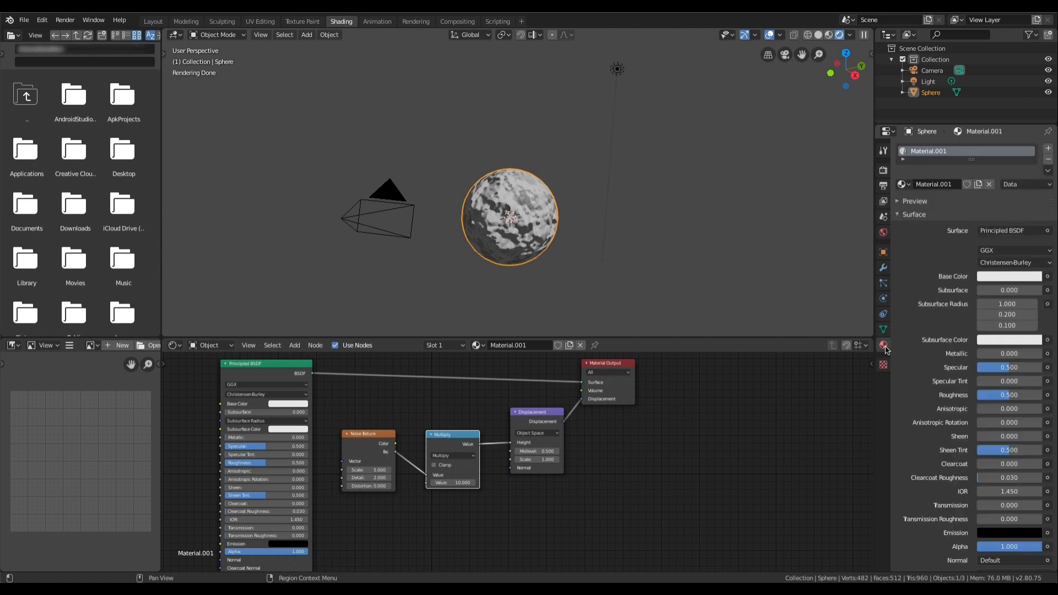
mouse_move(904, 282)
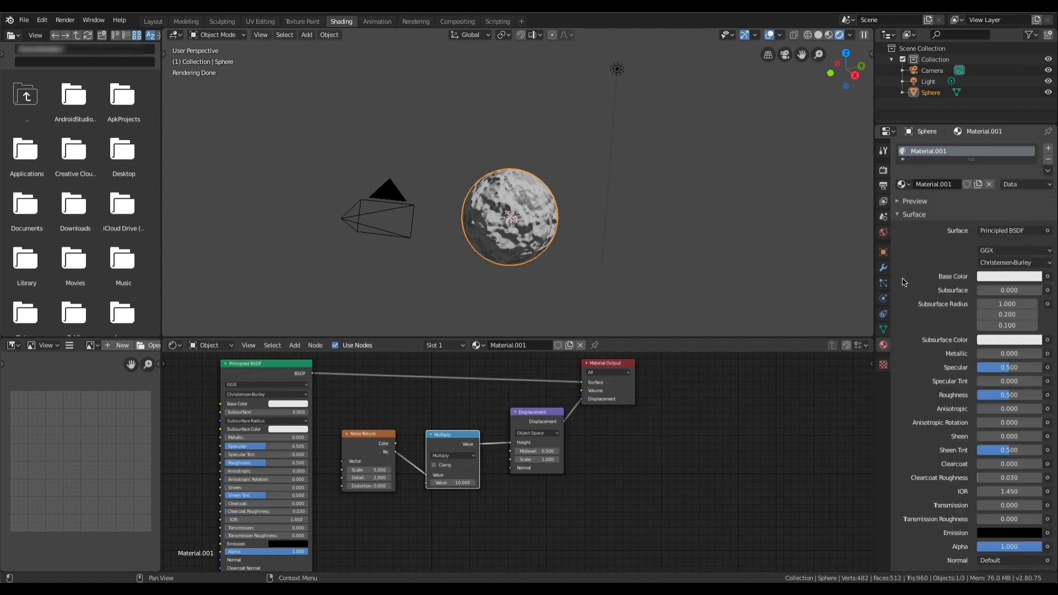
click(898, 214)
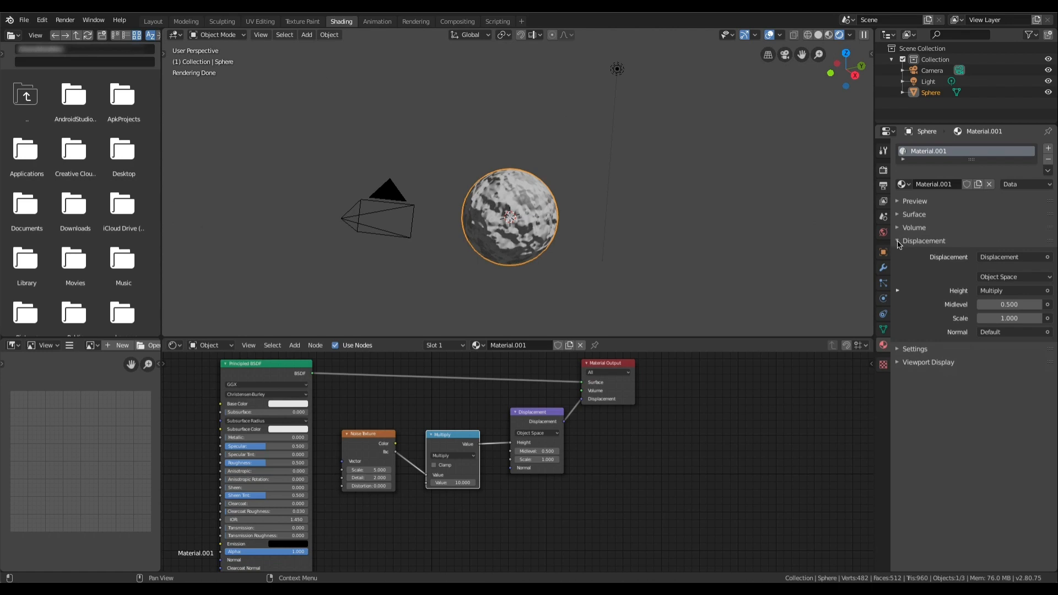
click(899, 241)
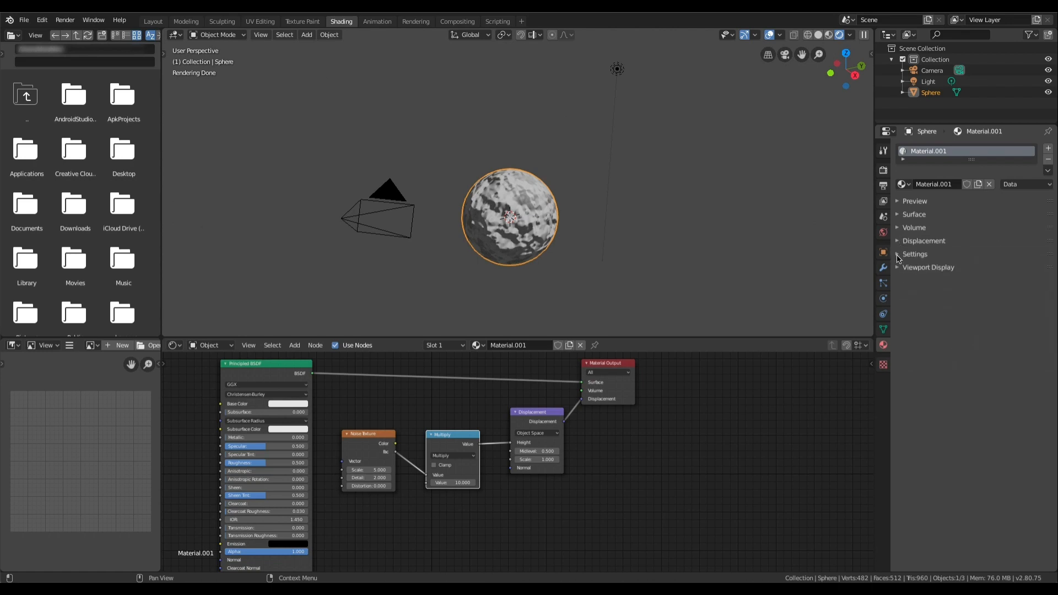
click(915, 253)
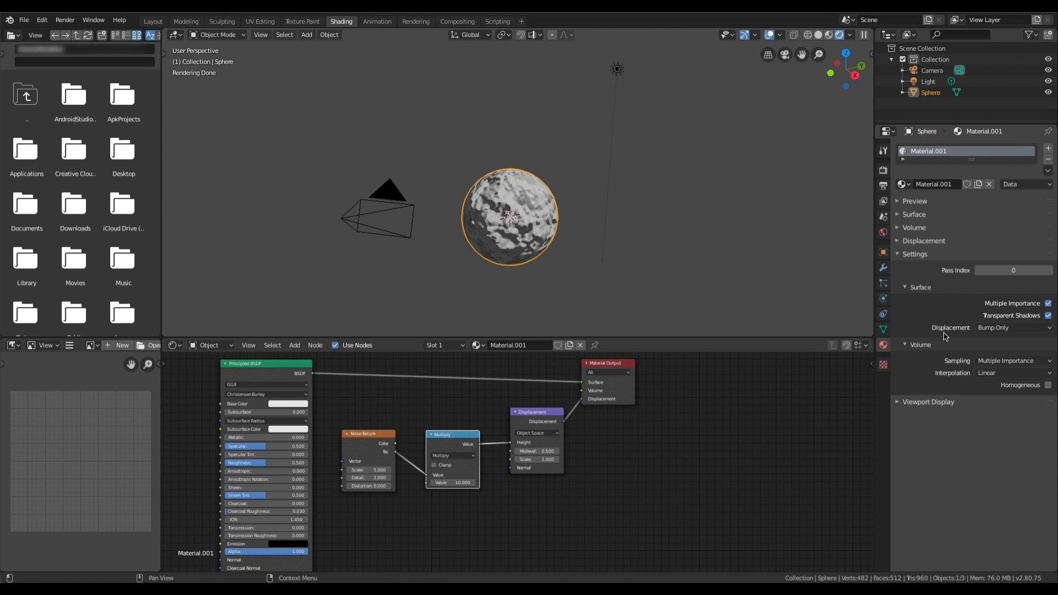
mouse_move(1012, 328)
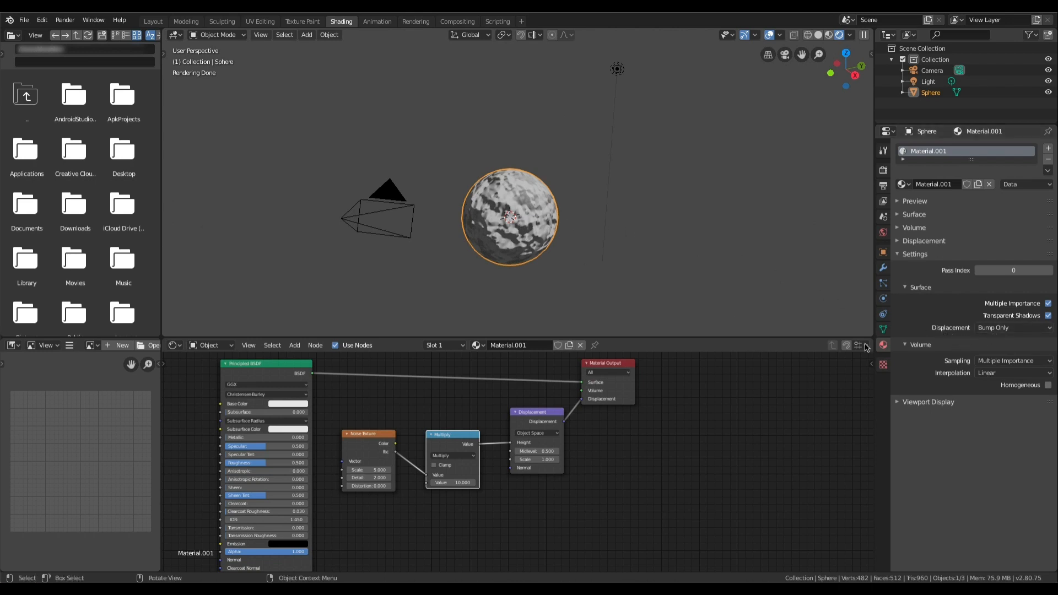
click(1012, 328)
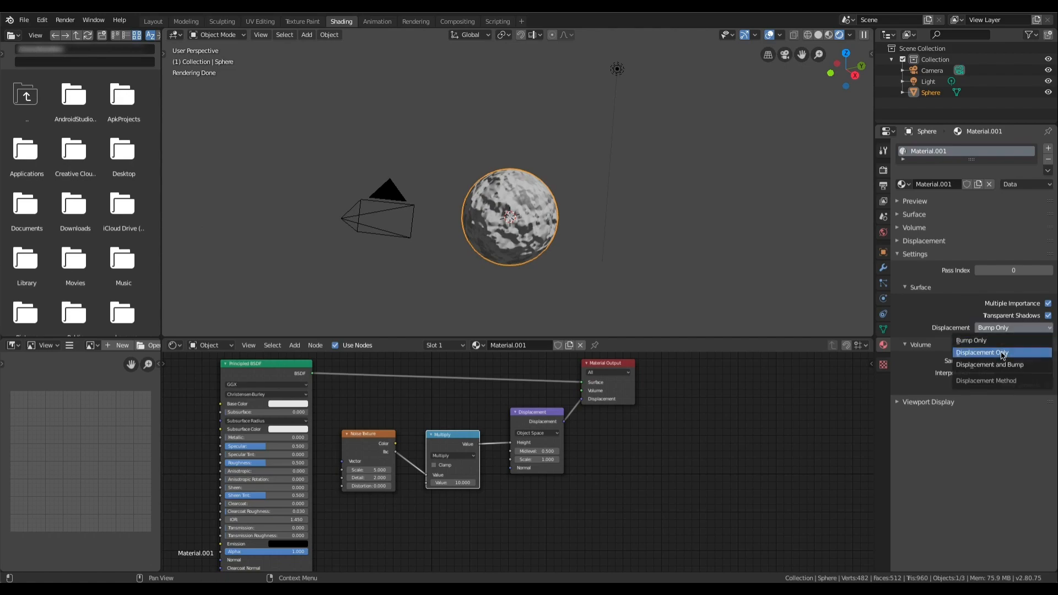
Step: Choose Displacement and Bump as the material's displacement method, with multiplier 2.7
click(989, 364)
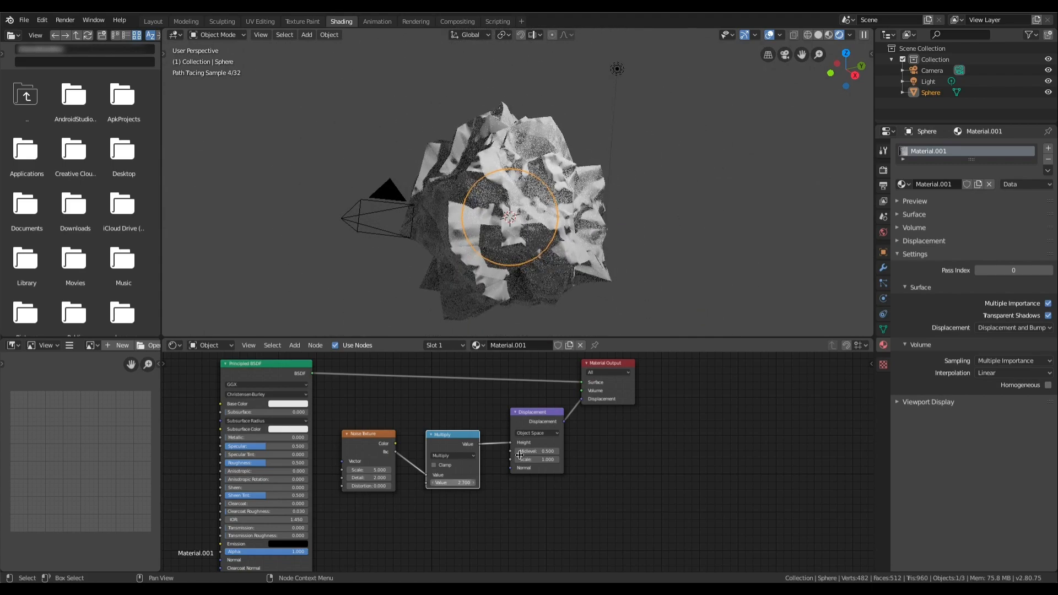
click(882, 234)
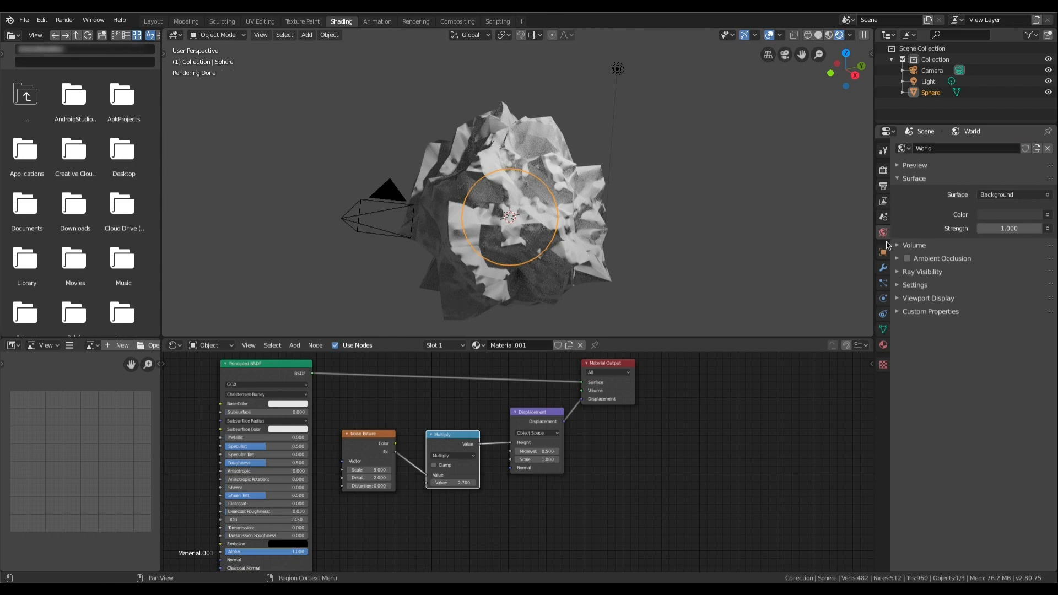
Step: Give the sphere a Subdivision Surface modifier with viewport subdivisions raised to 2
click(883, 268)
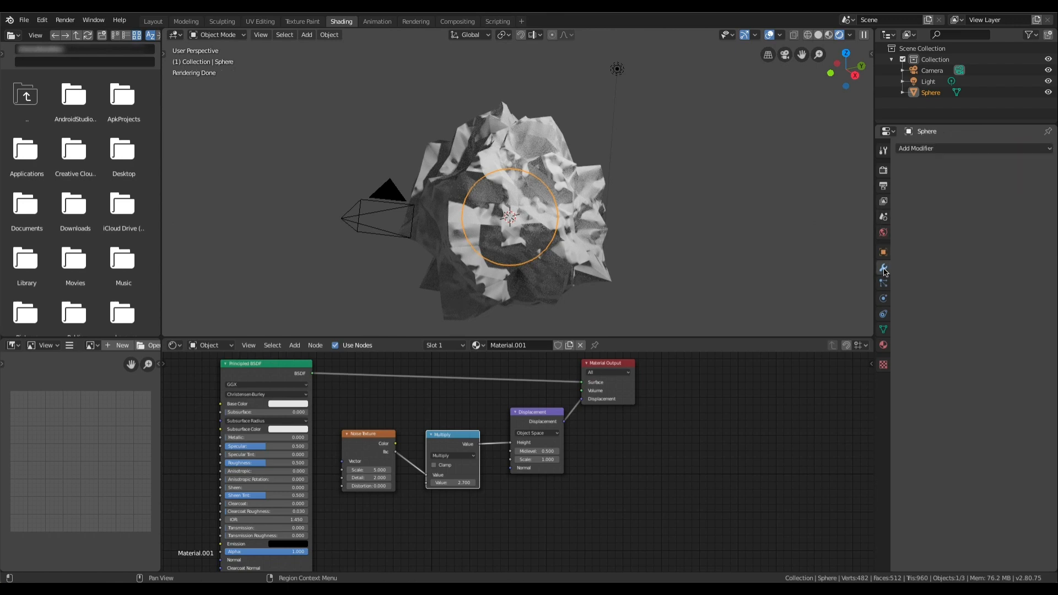
click(972, 147)
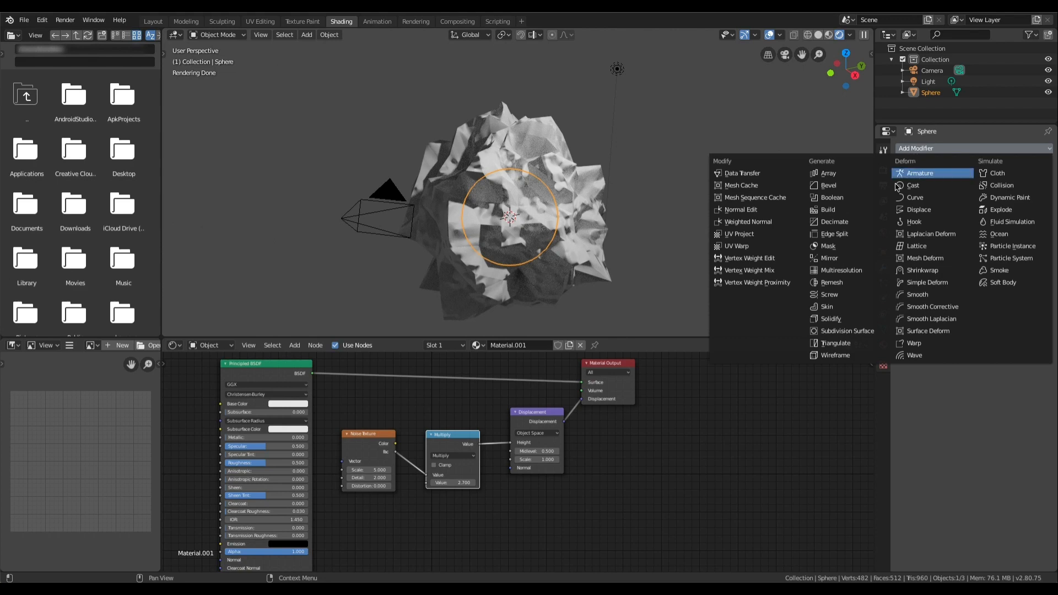
mouse_move(830, 318)
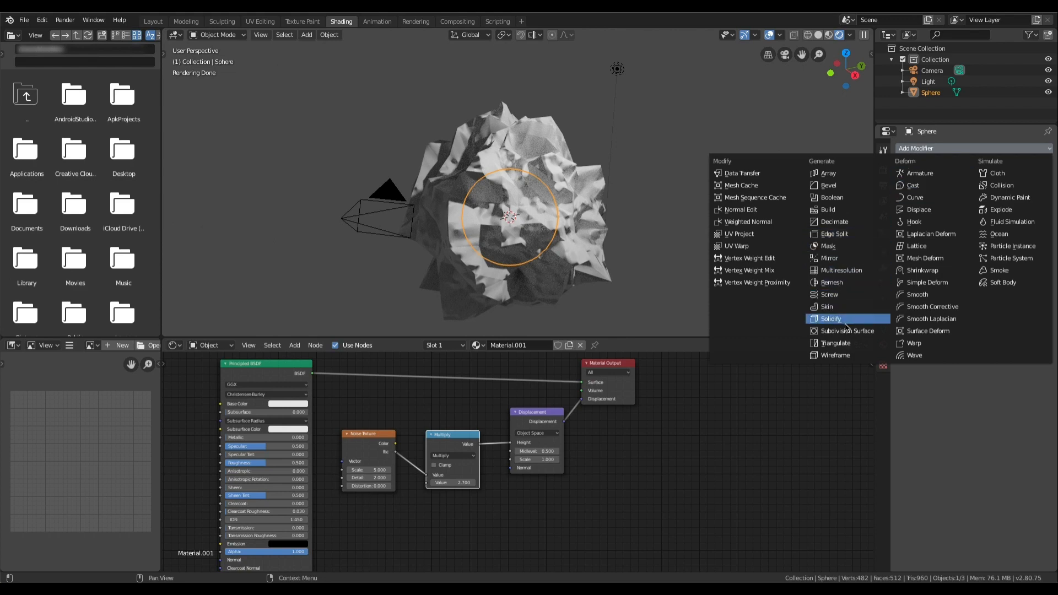
click(848, 331)
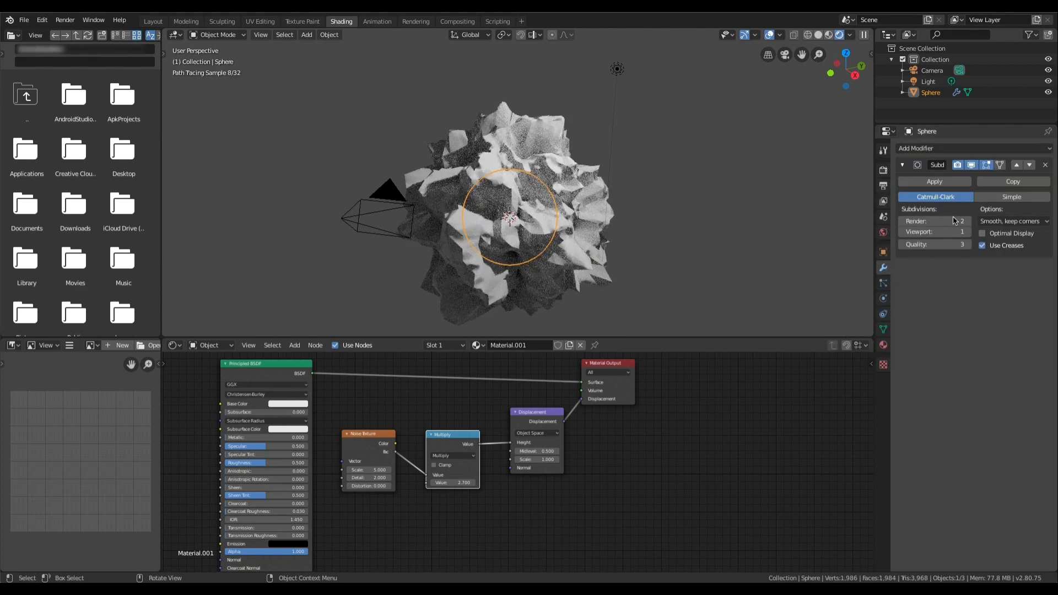
click(961, 232)
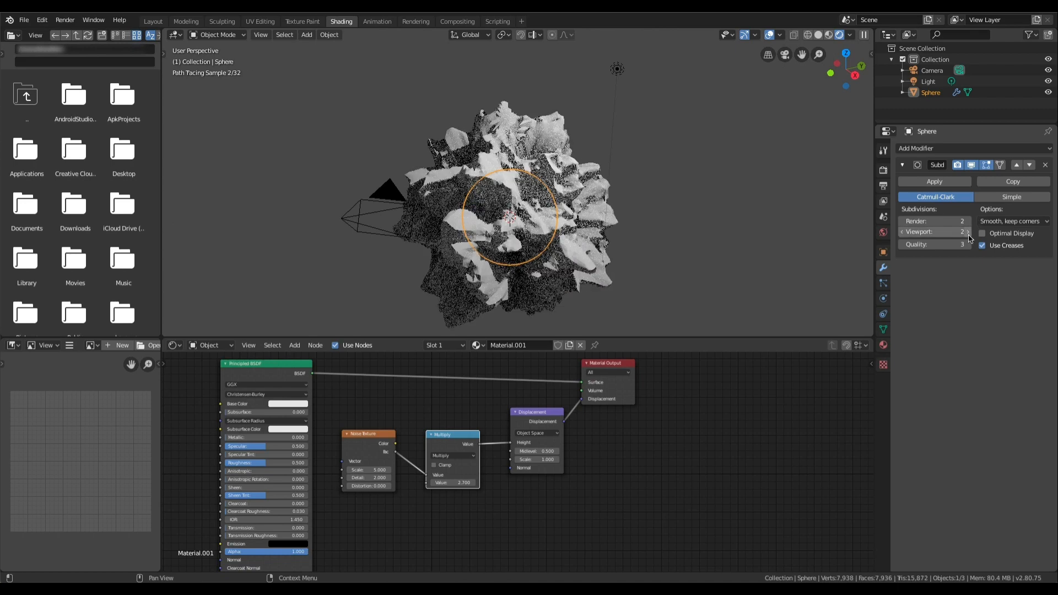